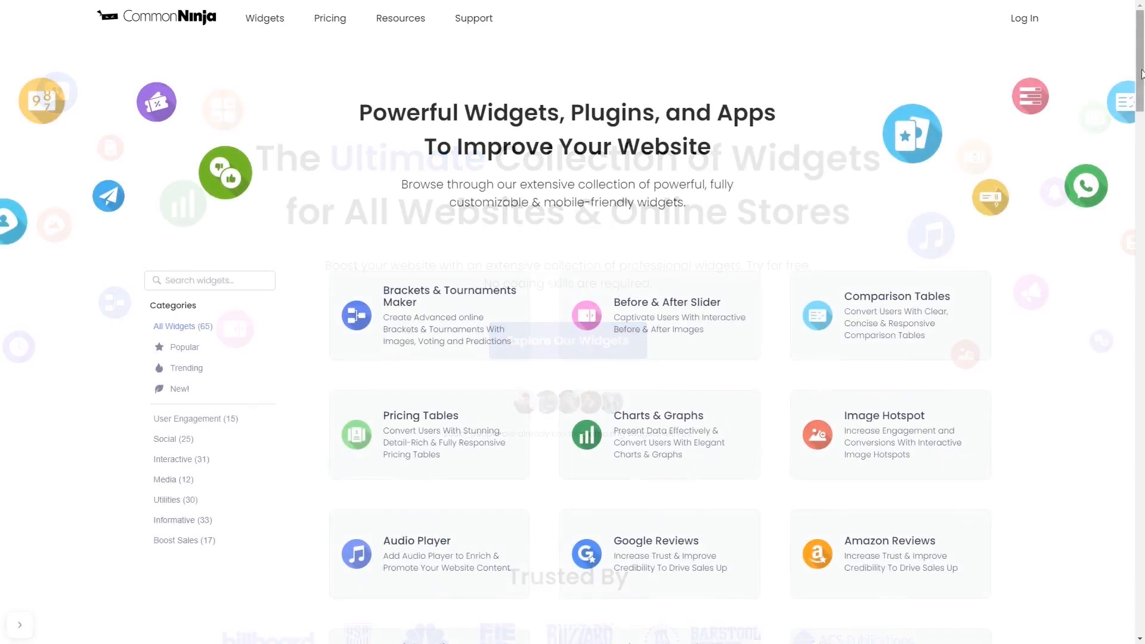
- Start creating a new Image Hotspot widget from the widget catalog
{"action": "scroll", "scroll_direction": "down", "scroll_amount": 3}
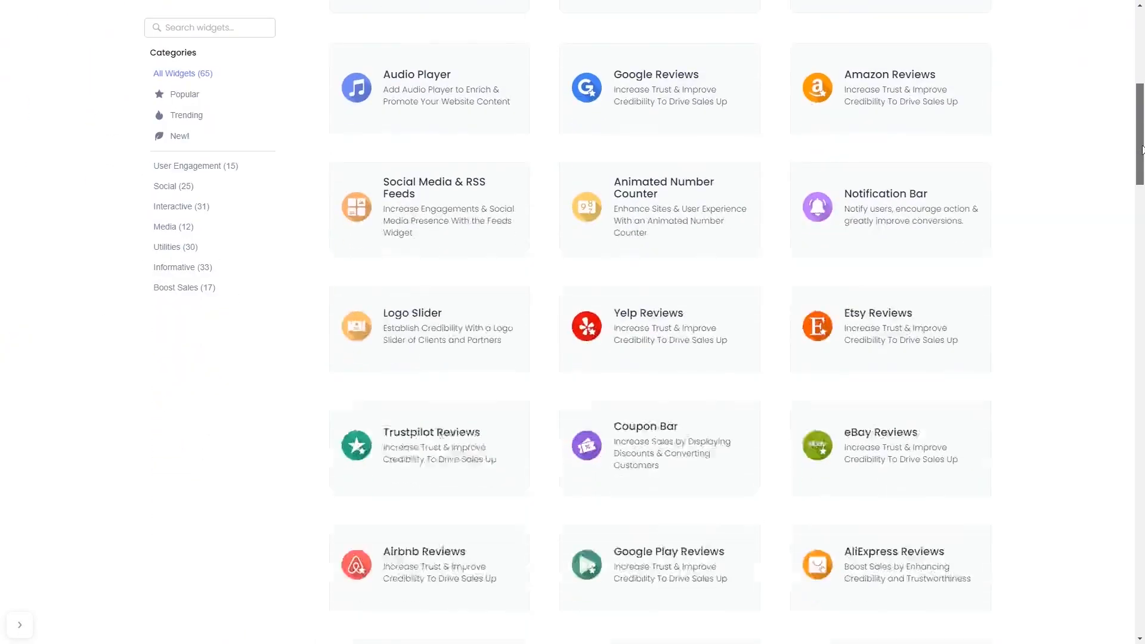
{"action": "scroll", "scroll_direction": "down", "scroll_amount": 3}
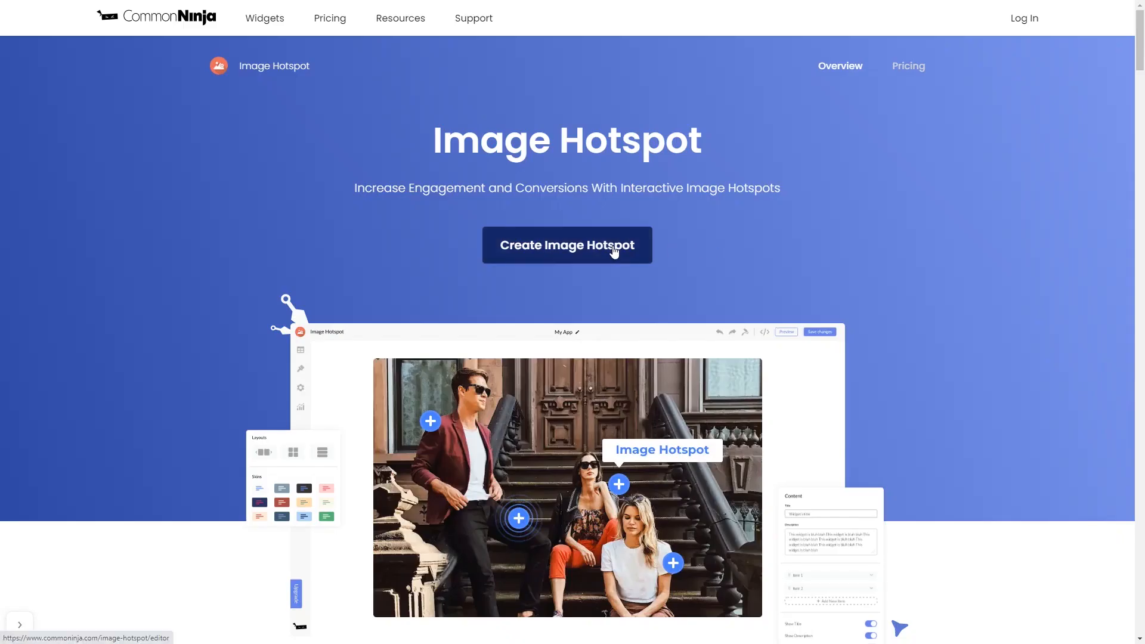
{"action": "left_click", "coordinate": [567, 244]}
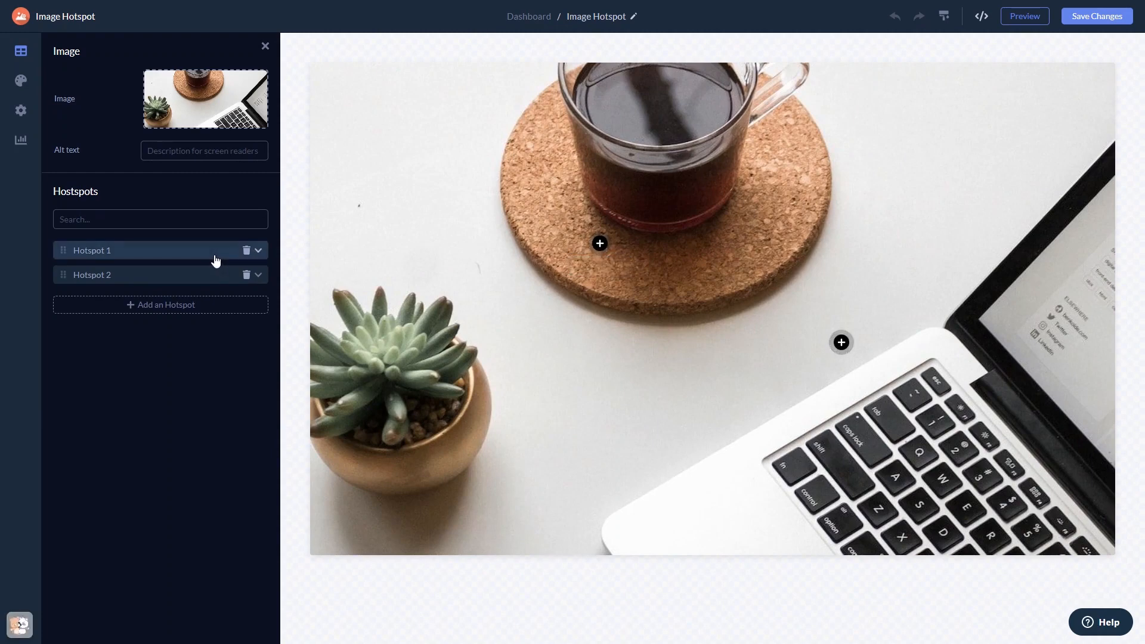
- Review Hotspot 1's settings and the widget's Colors and Font design options
{"action": "left_click", "coordinate": [91, 250]}
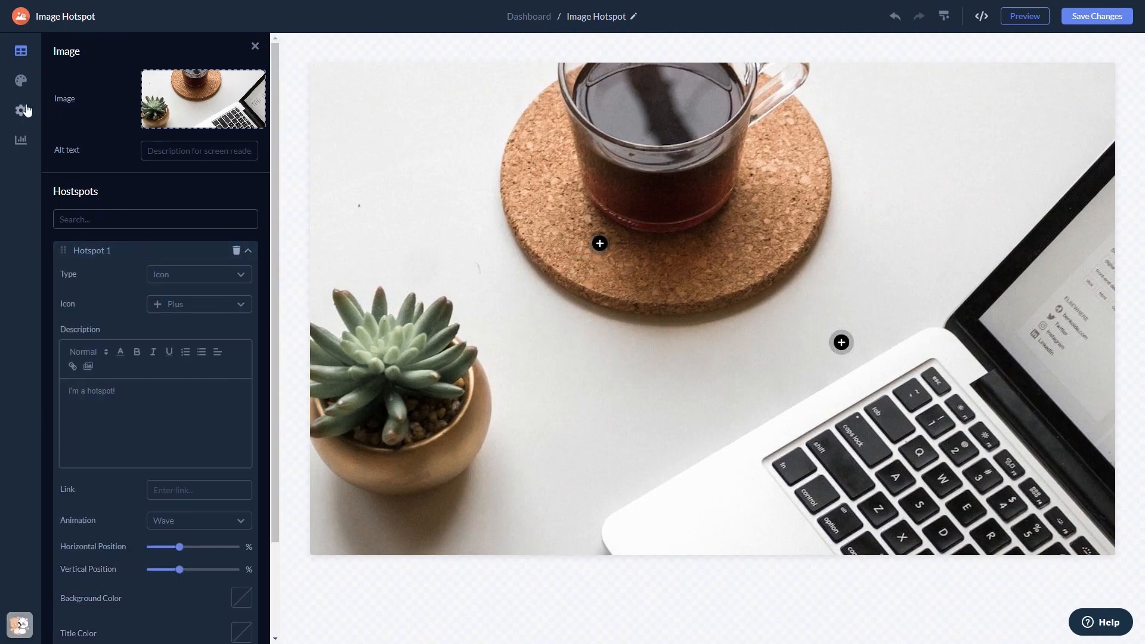
{"action": "left_click", "coordinate": [20, 81]}
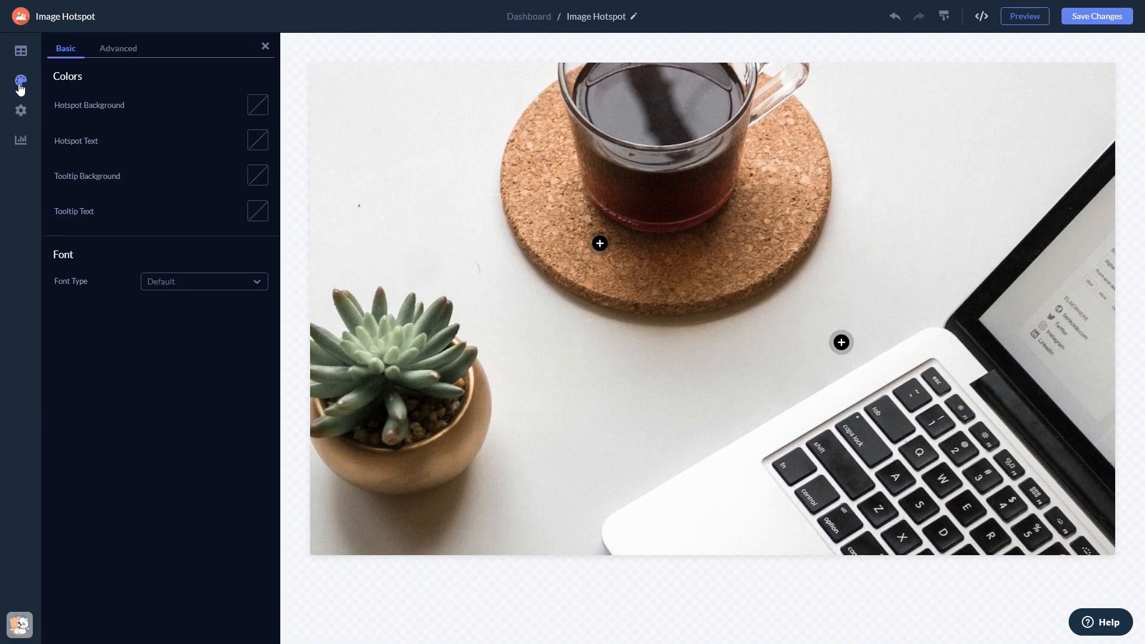
{"action": "left_click", "coordinate": [21, 111]}
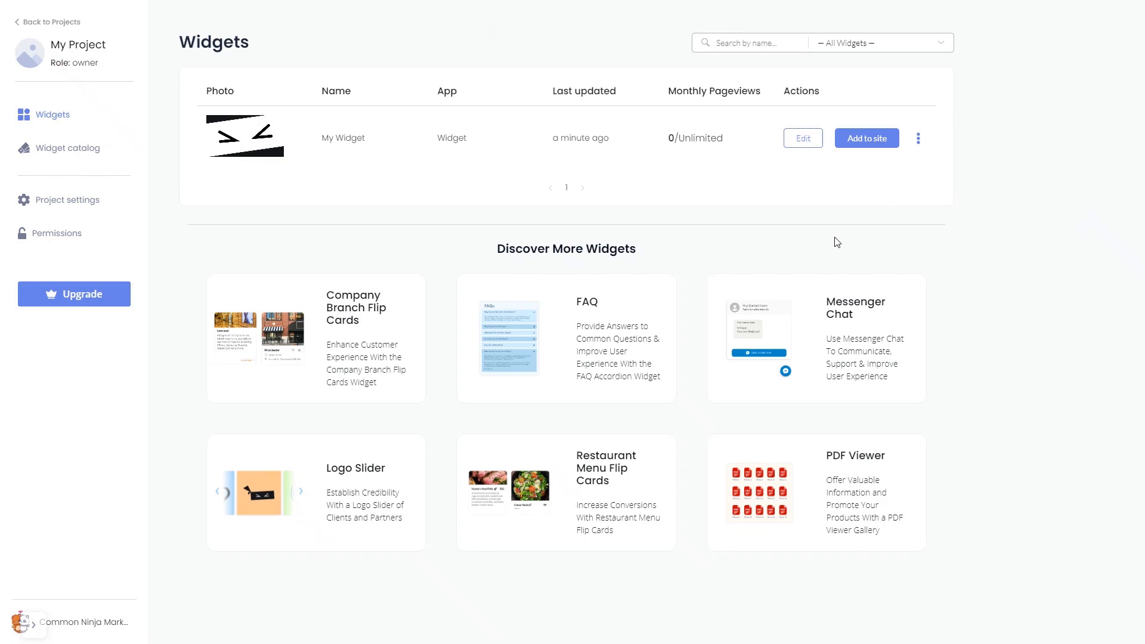
{"action": "mouse_move", "coordinate": [867, 139]}
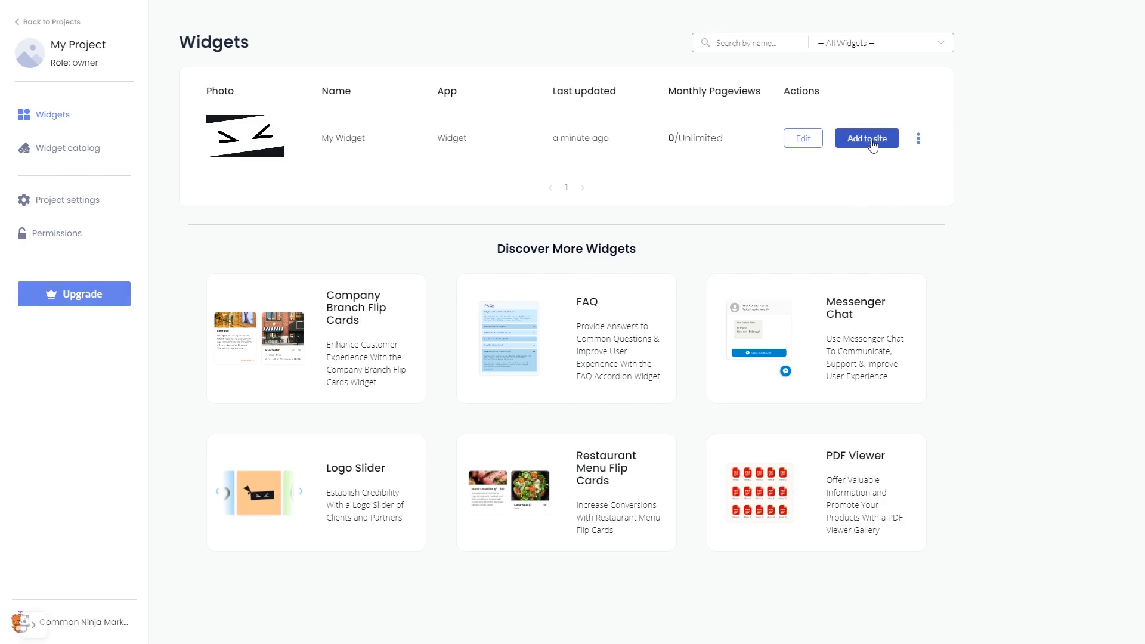
- Get the widget's installation code via Add to site, then close the code window
{"action": "left_click", "coordinate": [866, 138]}
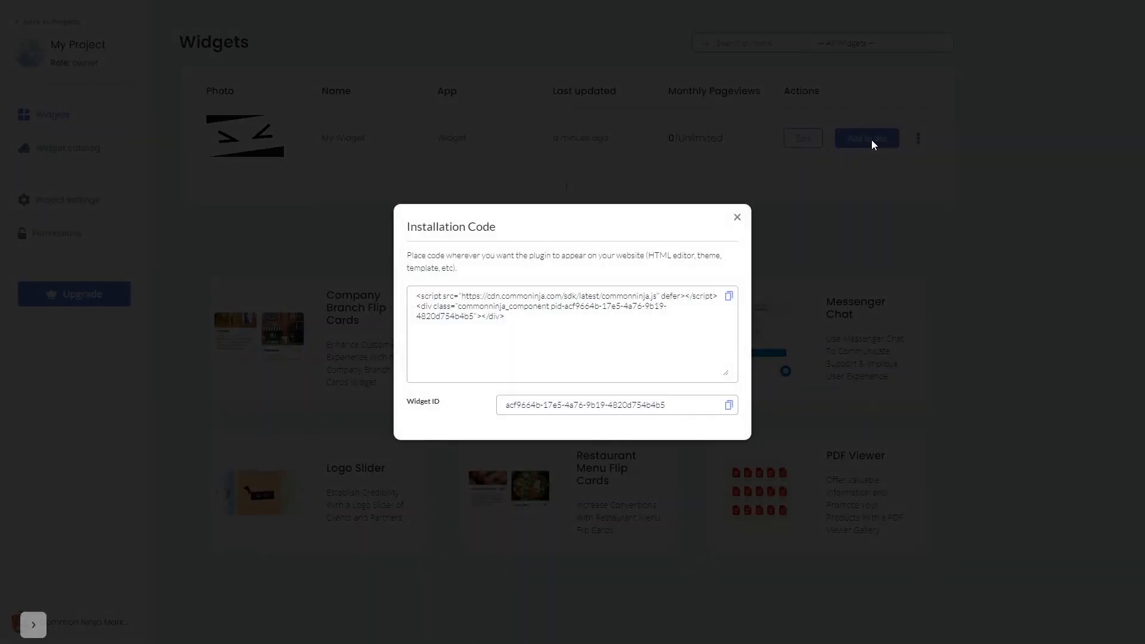
{"action": "mouse_move", "coordinate": [782, 278]}
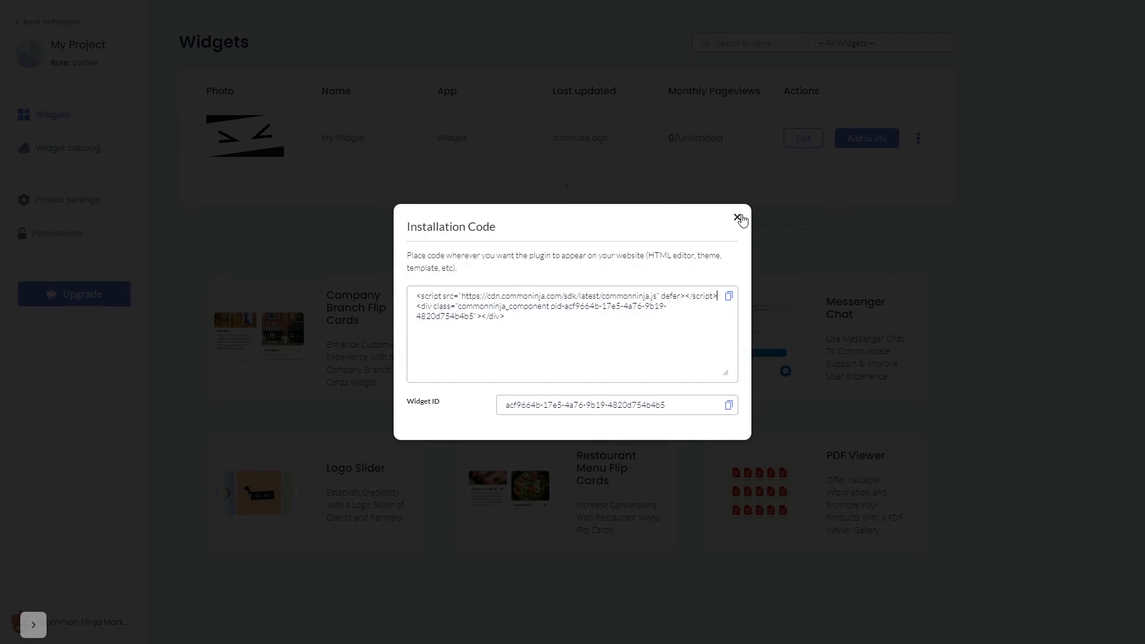
{"action": "left_click", "coordinate": [740, 219]}
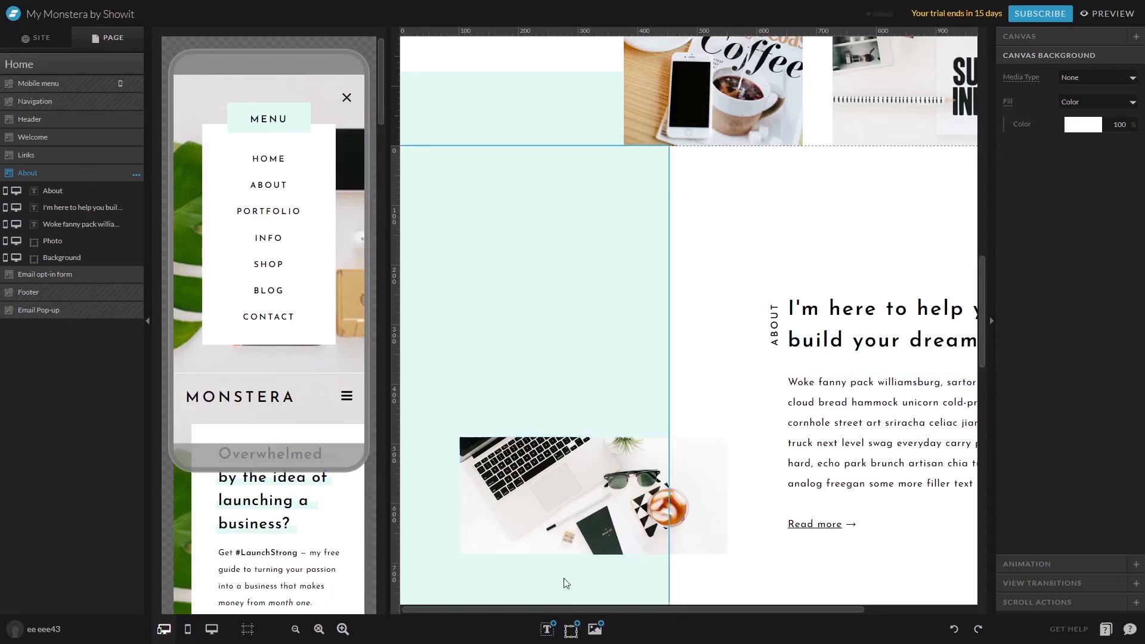
- Add an Embed Code element to the Home page's About section
{"action": "left_click", "coordinate": [571, 628]}
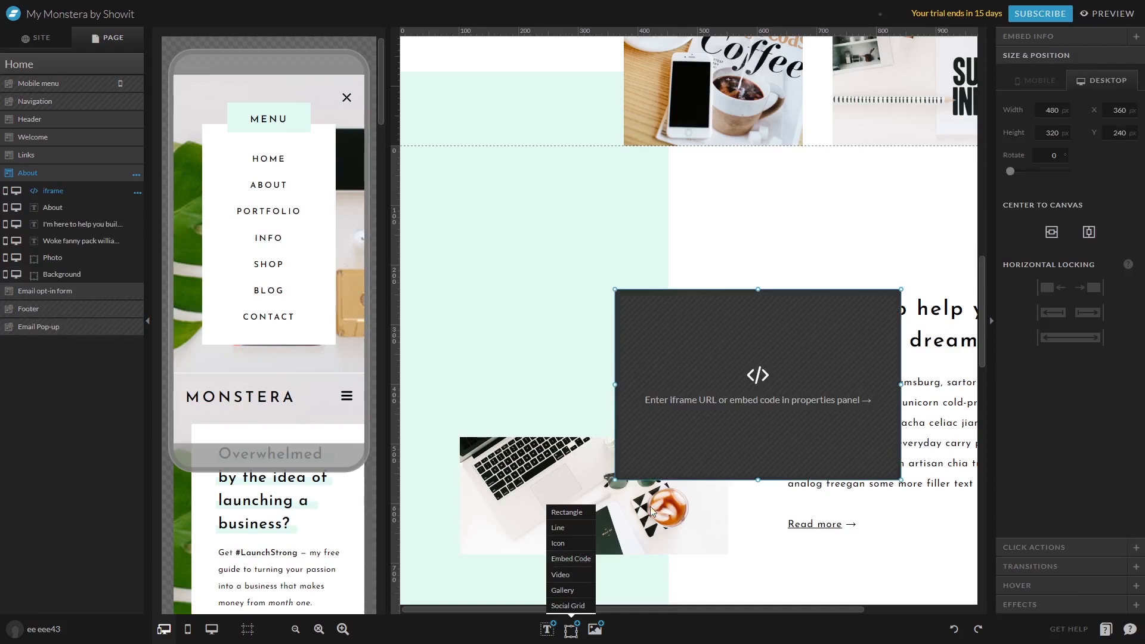
- Move the embed element to the About section's top-left and widen it
{"action": "left_click_drag", "start_coordinate": [757, 385], "coordinate": [658, 305]}
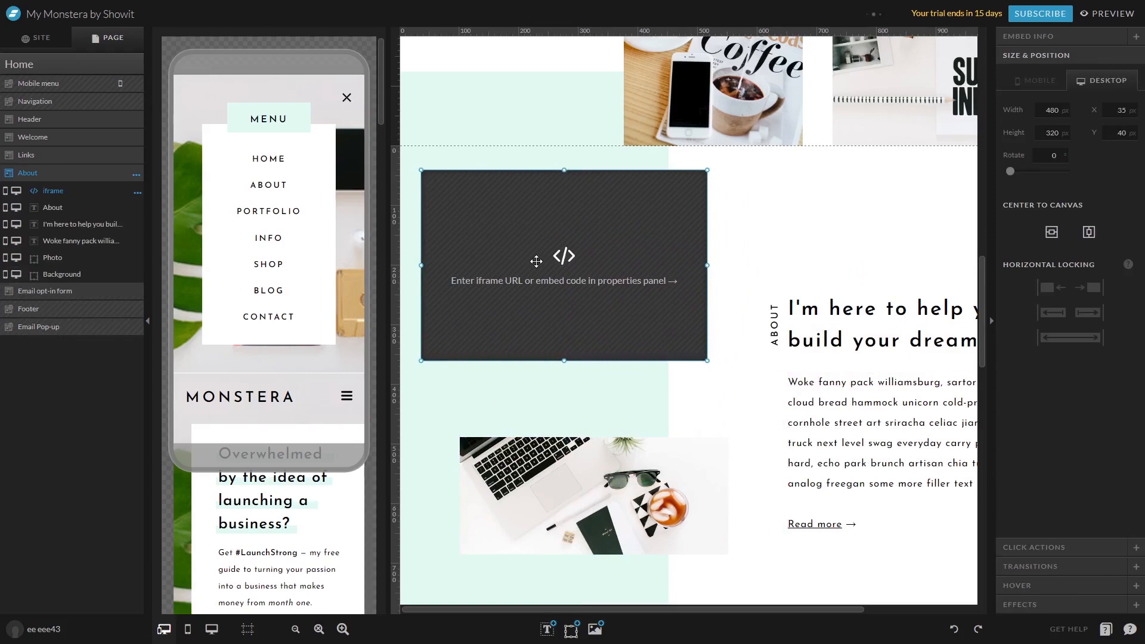
{"action": "mouse_move", "coordinate": [707, 265]}
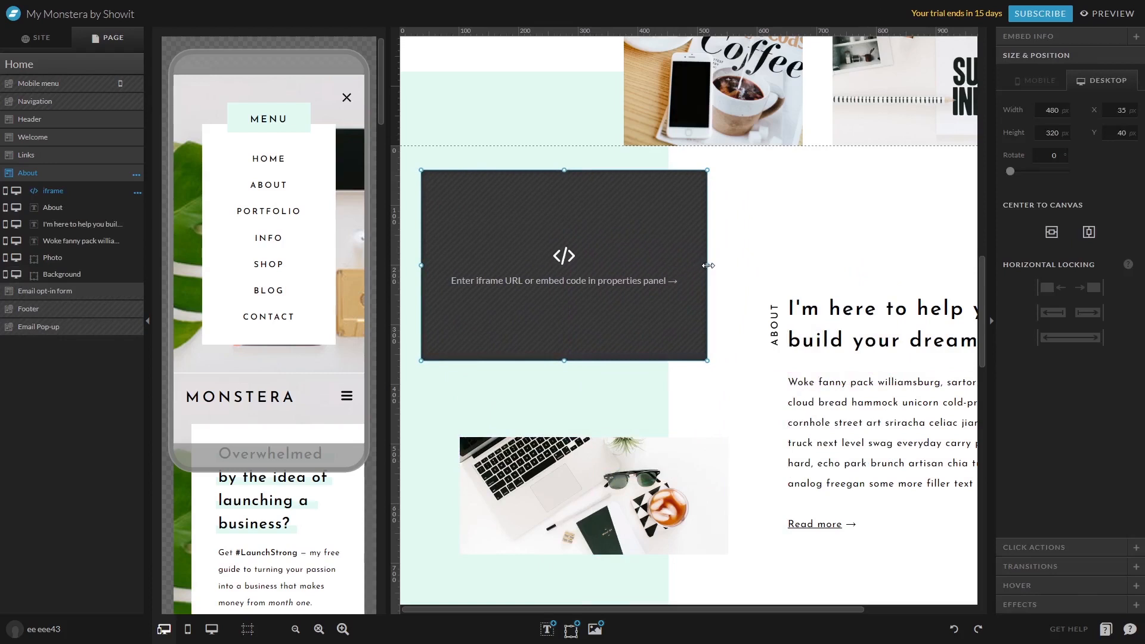
{"action": "left_click_drag", "start_coordinate": [706, 265], "coordinate": [752, 265]}
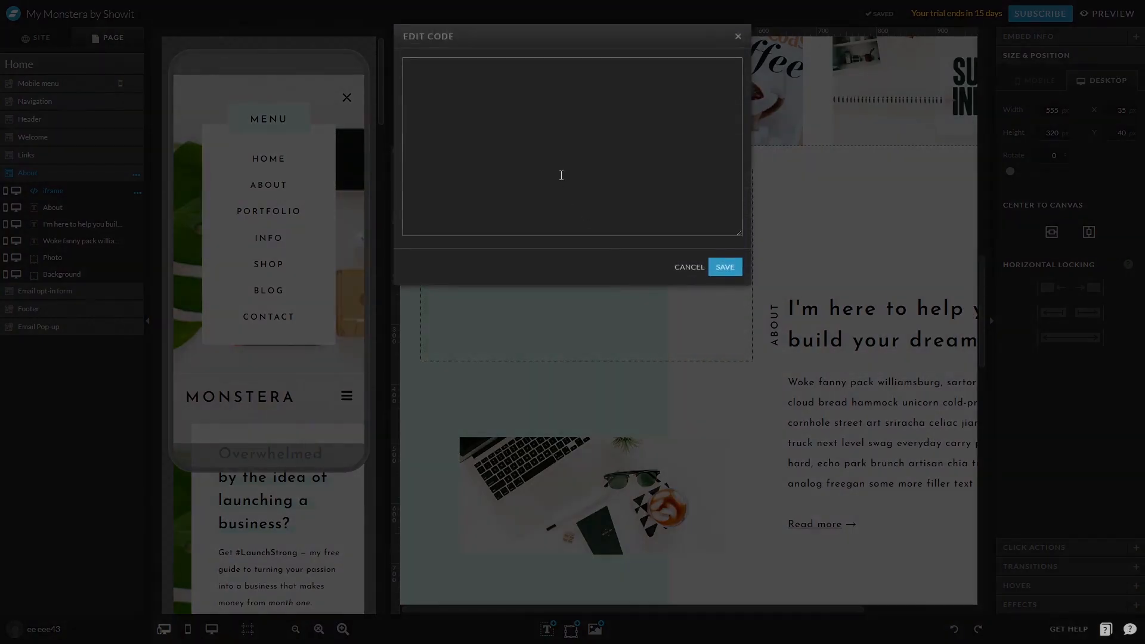
- Paste the Common Ninja commonninja.js script and widget div into the embed code box
{"action": "type", "text": "<script src=\"https://cdn.commonninja.com/sdk/latest/commonninja.js\" defer></script> <div class=\"commonninja_component pid-4087e464-4e88-40df-bebf-777783e55702\"></div>"}
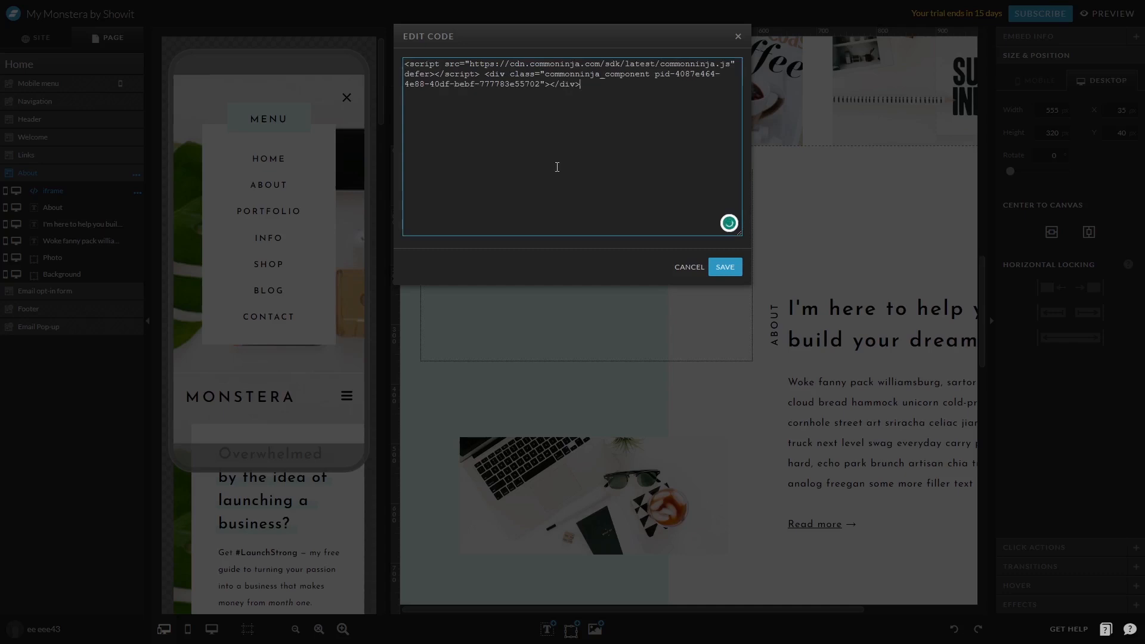
{"action": "mouse_move", "coordinate": [701, 253]}
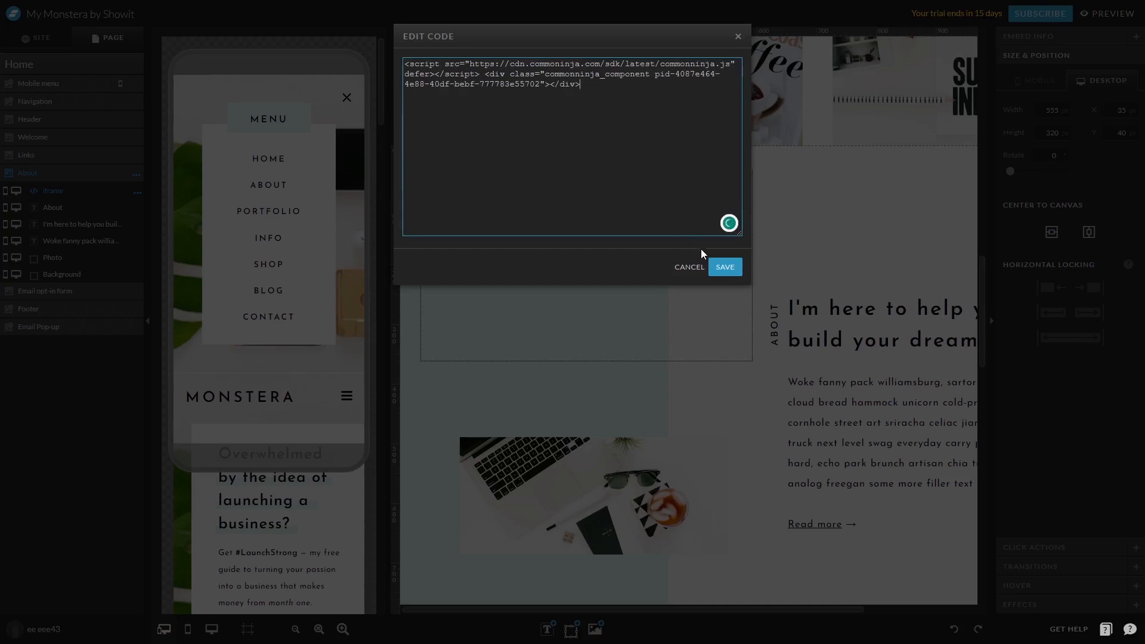